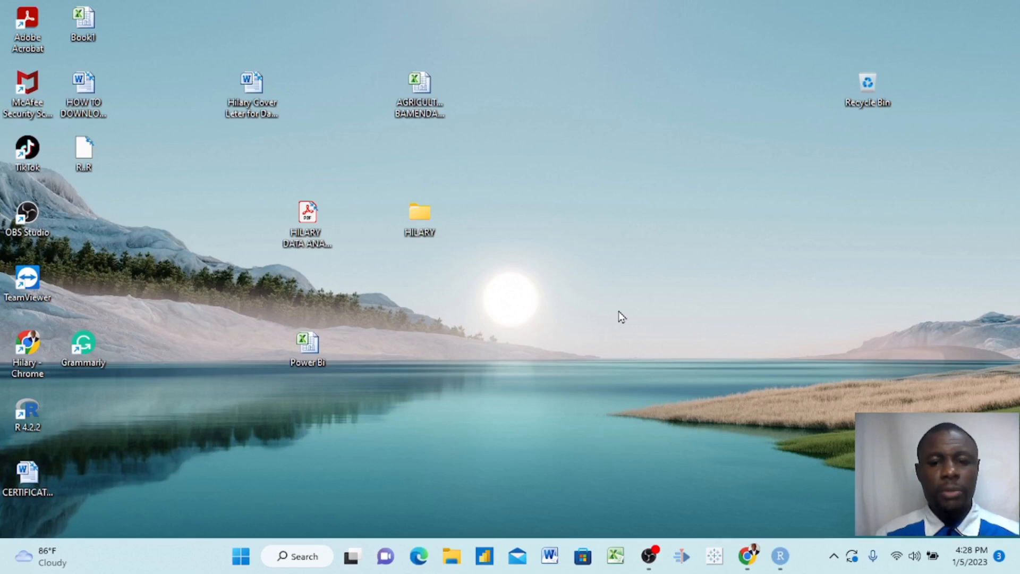
pyautogui.moveTo(497, 327)
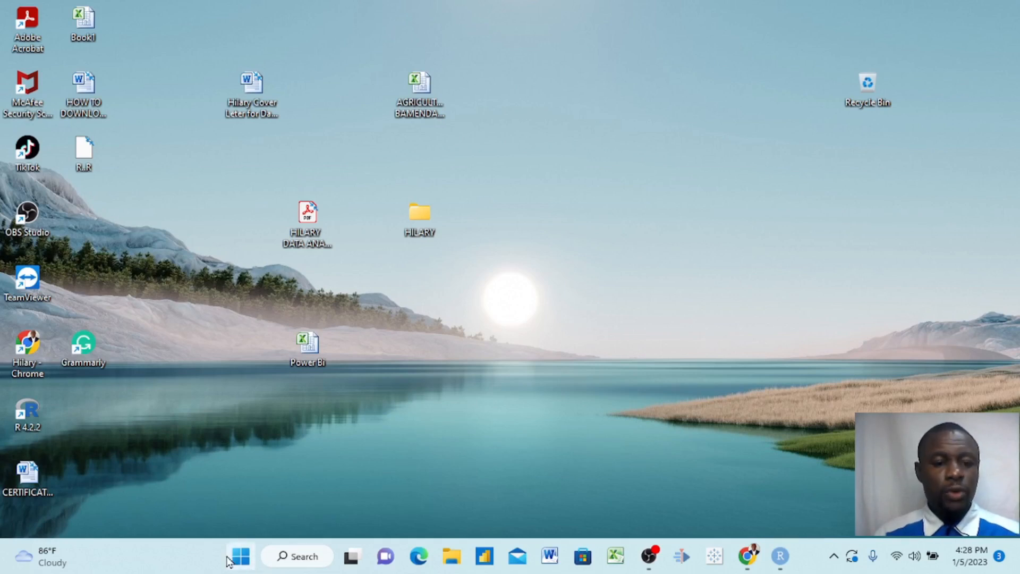
pyautogui.moveTo(242, 556)
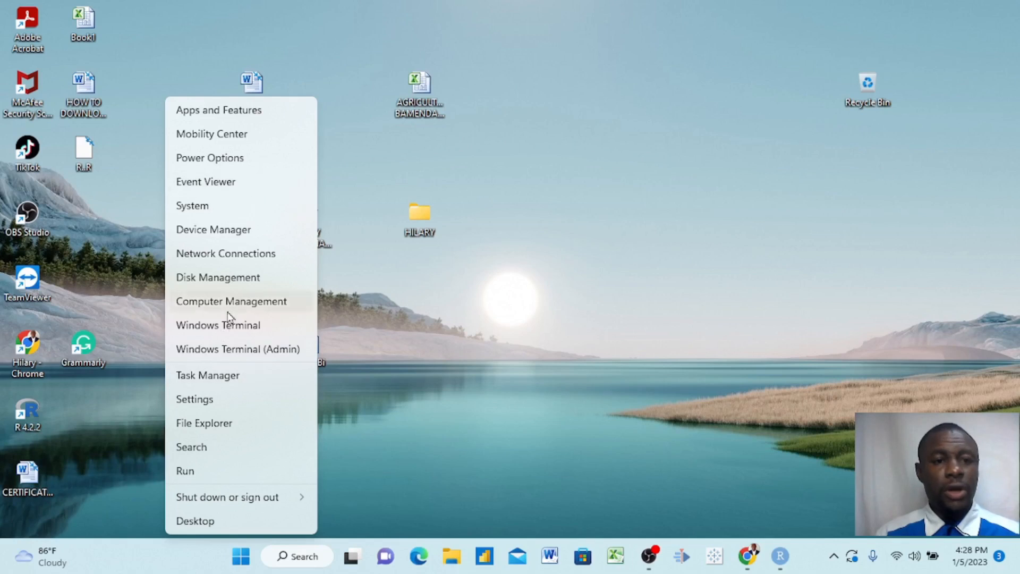
pyautogui.moveTo(218, 341)
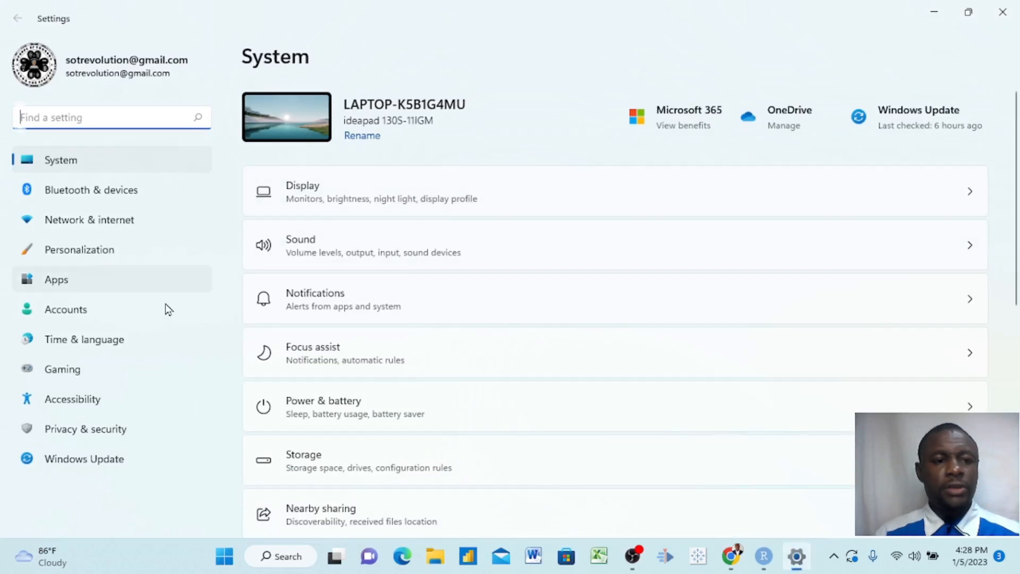
pyautogui.moveTo(70, 286)
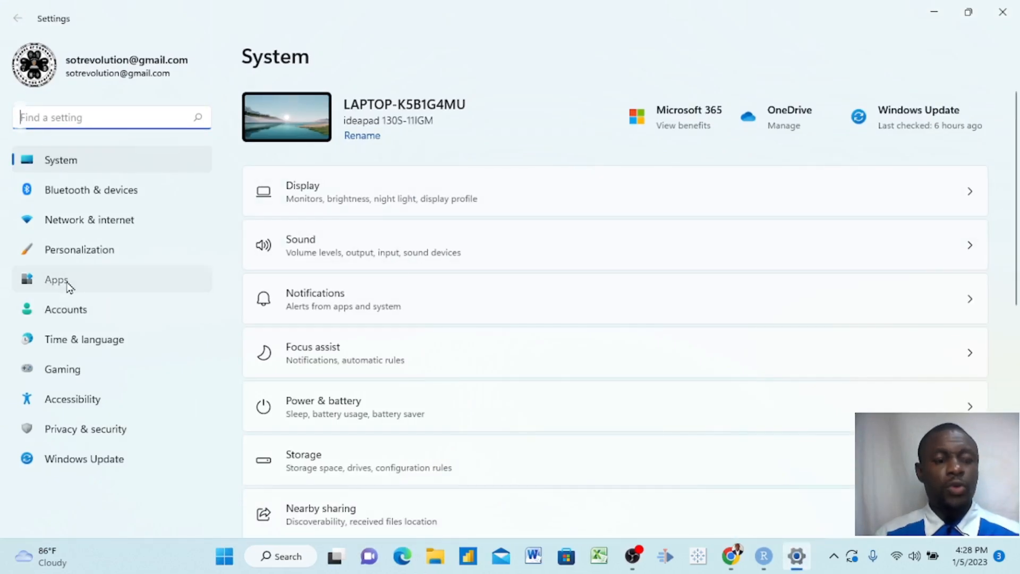
# Switch the Settings window to the Apps category from the sidebar.
pyautogui.click(56, 280)
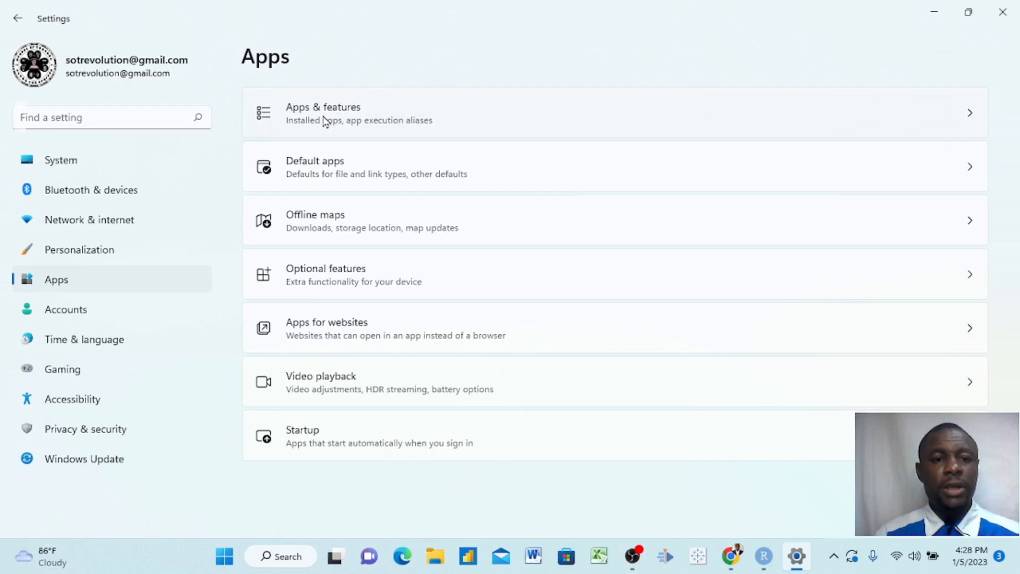
pyautogui.moveTo(351, 123)
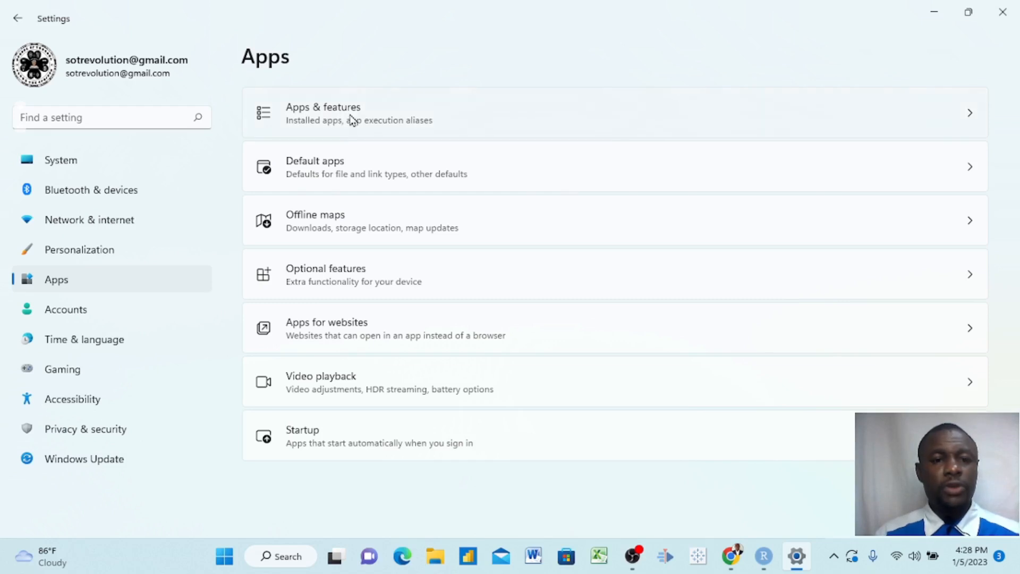
# Browse the Apps & features list and show the options menu for Adobe Flash Player 11 Plugin.
pyautogui.click(323, 113)
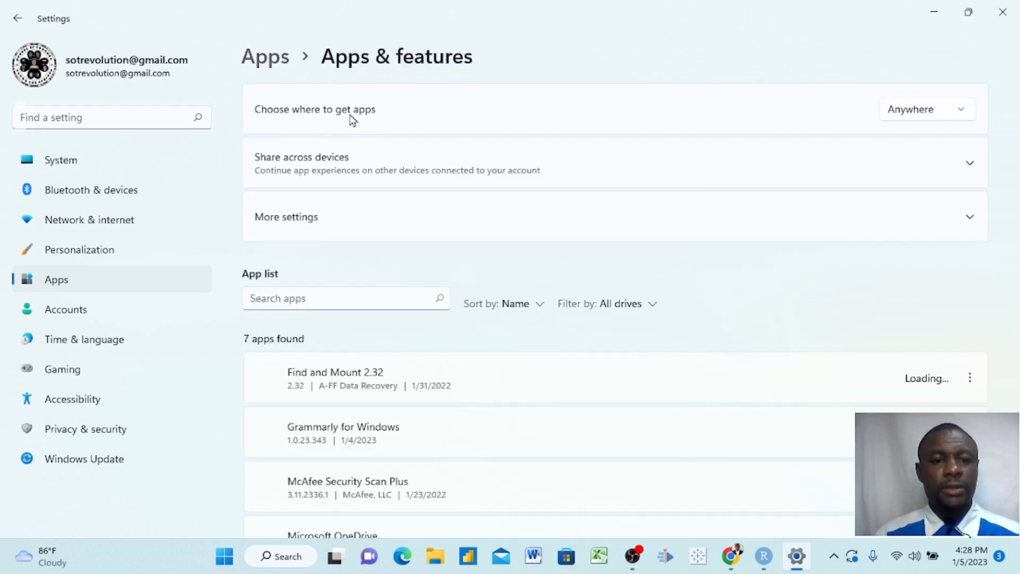
pyautogui.scroll(-3)
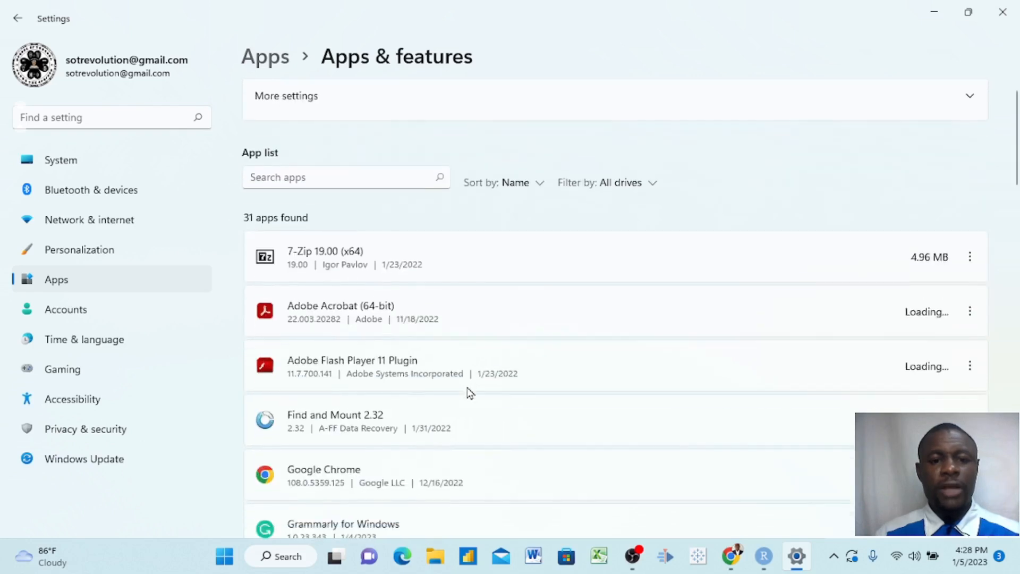
pyautogui.scroll(-3)
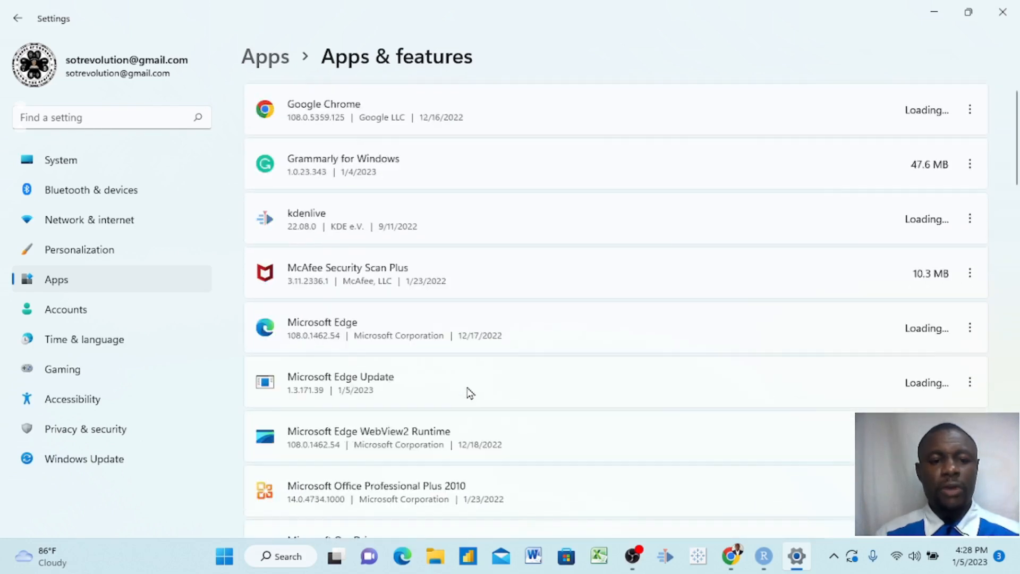
pyautogui.scroll(-3)
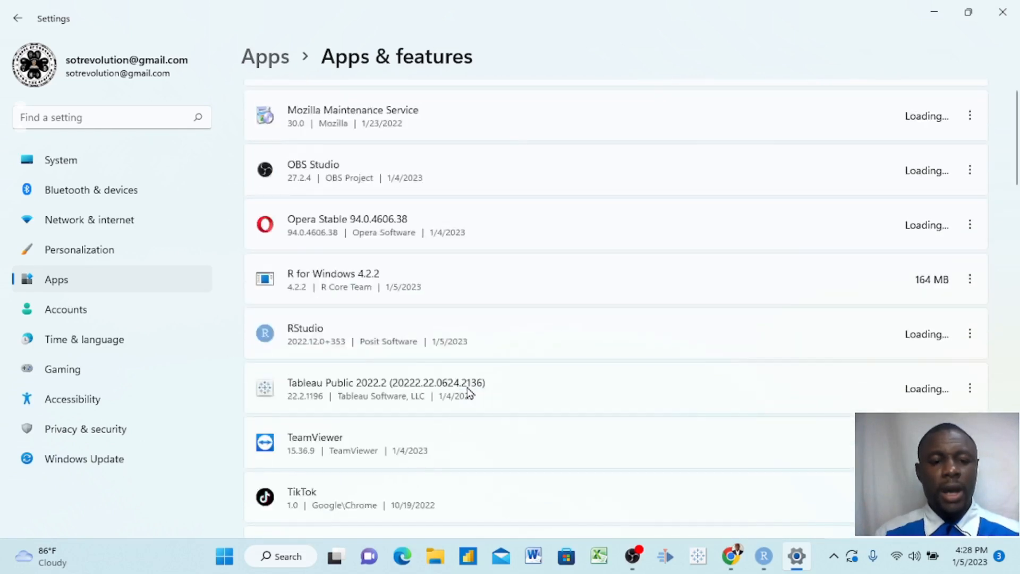
pyautogui.scroll(-3)
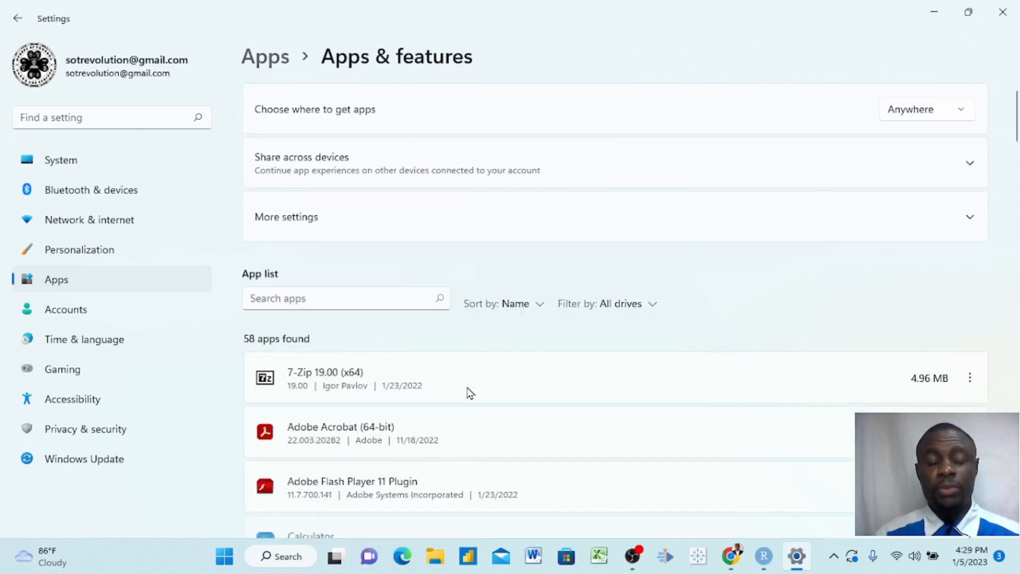
pyautogui.scroll(-3)
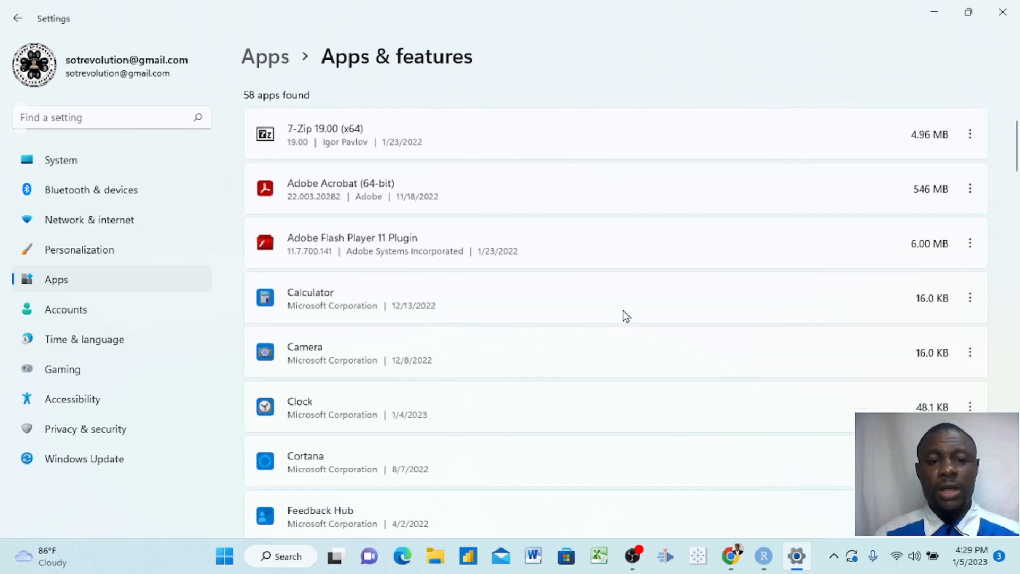
pyautogui.moveTo(969, 250)
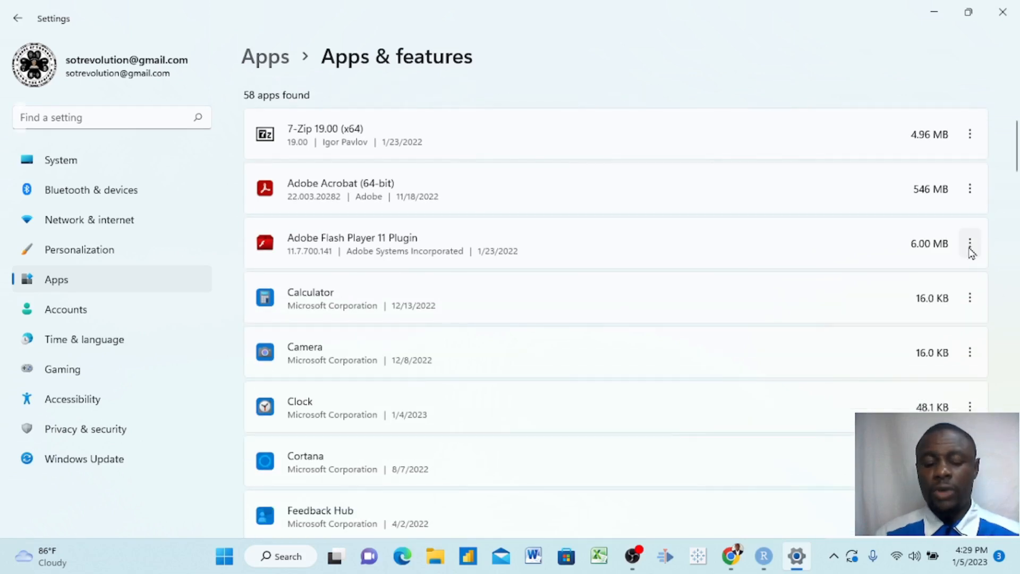
pyautogui.click(970, 243)
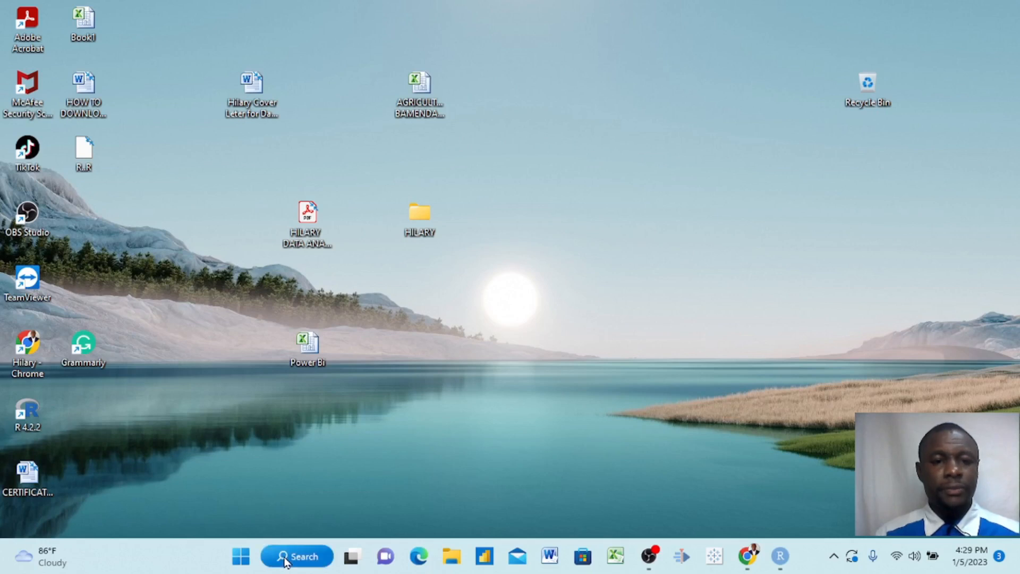
# Search from the taskbar for 'control panel'.
pyautogui.click(297, 556)
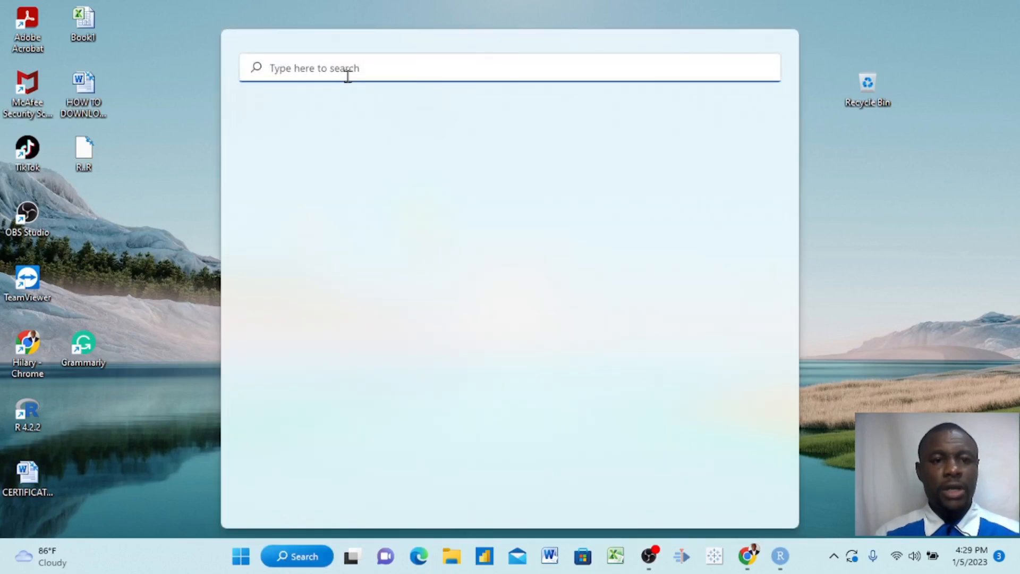
pyautogui.write('c')
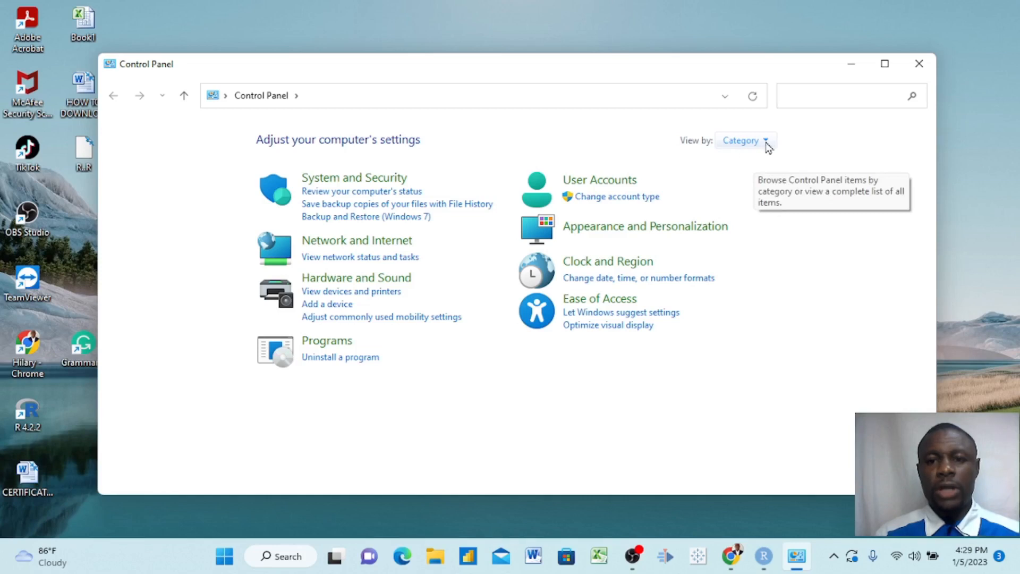
# Reach Programs and Features via Uninstall a program under Programs.
pyautogui.click(745, 141)
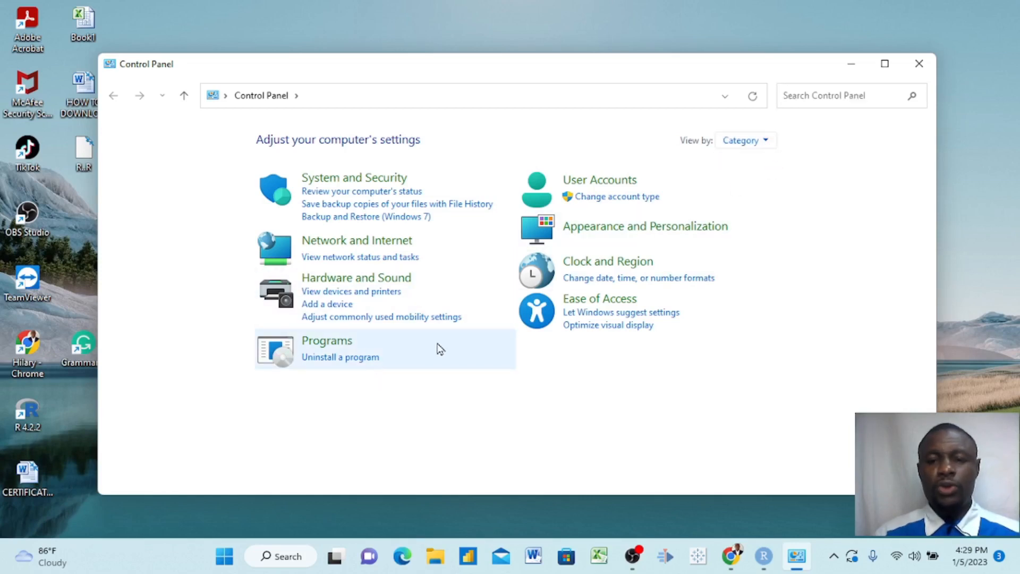
pyautogui.moveTo(339, 357)
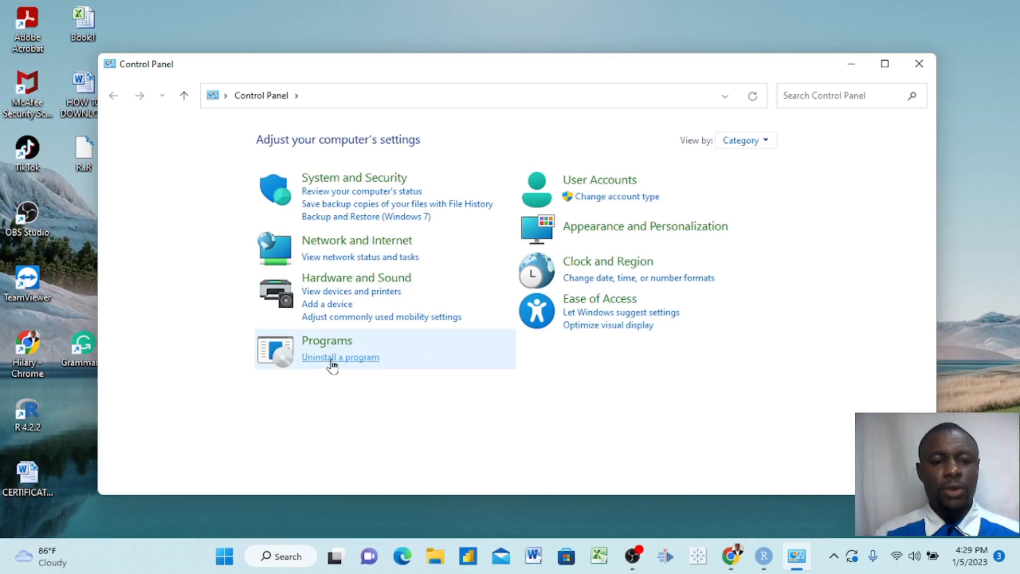
pyautogui.click(339, 357)
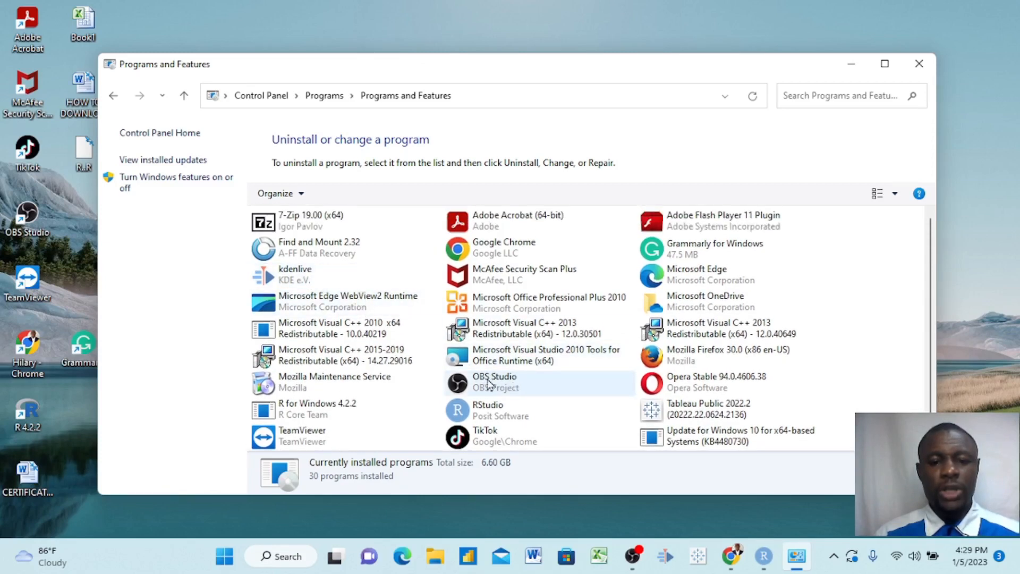
# Scroll the installed programs, select TeamViewer to reveal Uninstall, then close Control Panel.
pyautogui.scroll(-3)
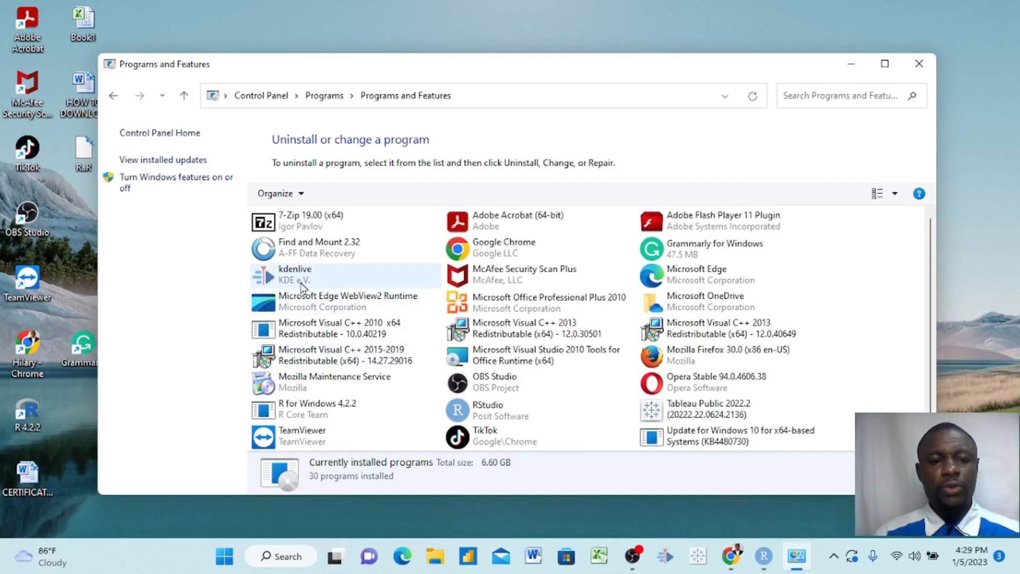
pyautogui.scroll(-3)
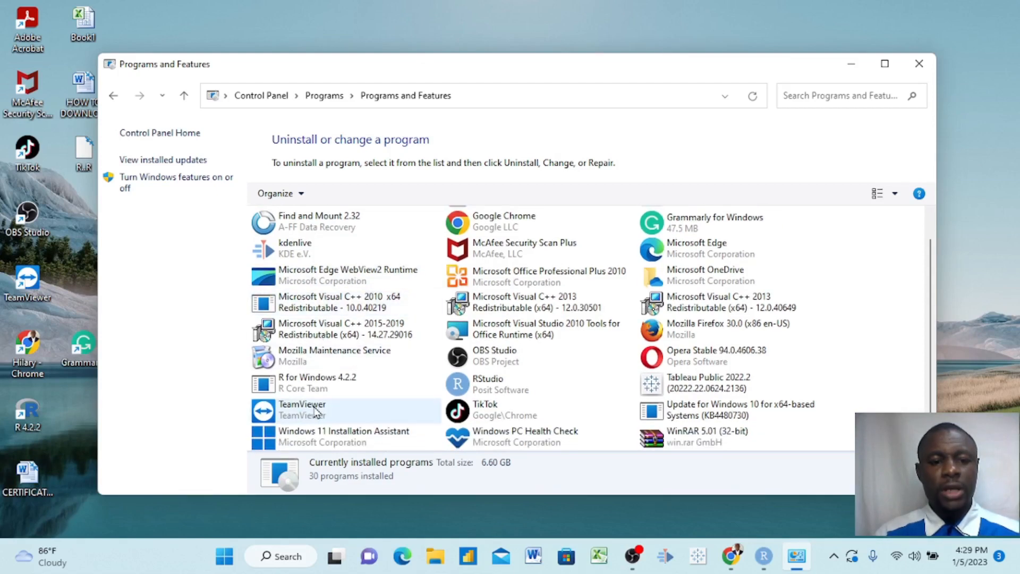
pyautogui.click(301, 409)
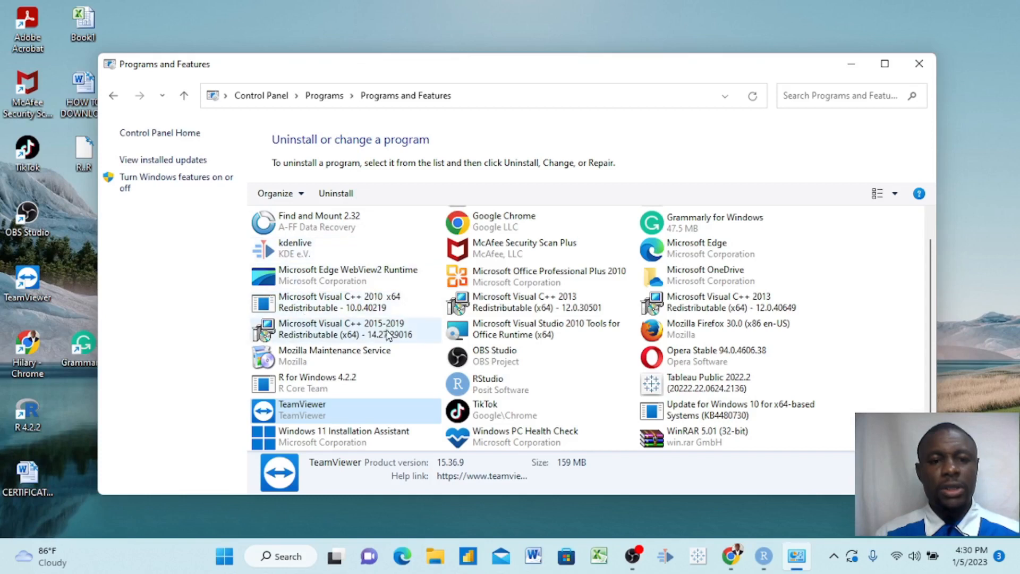
pyautogui.moveTo(403, 344)
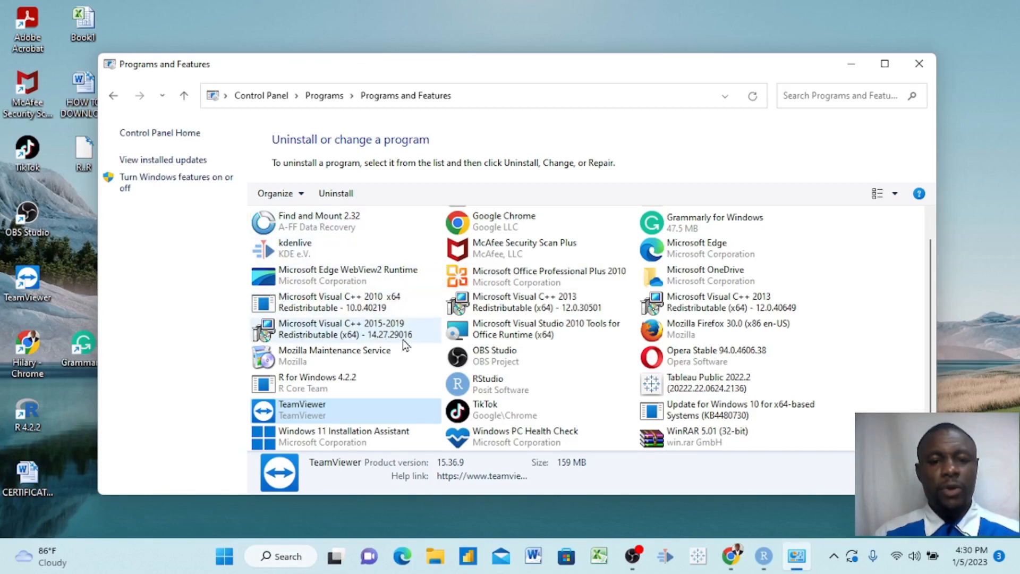
pyautogui.click(917, 62)
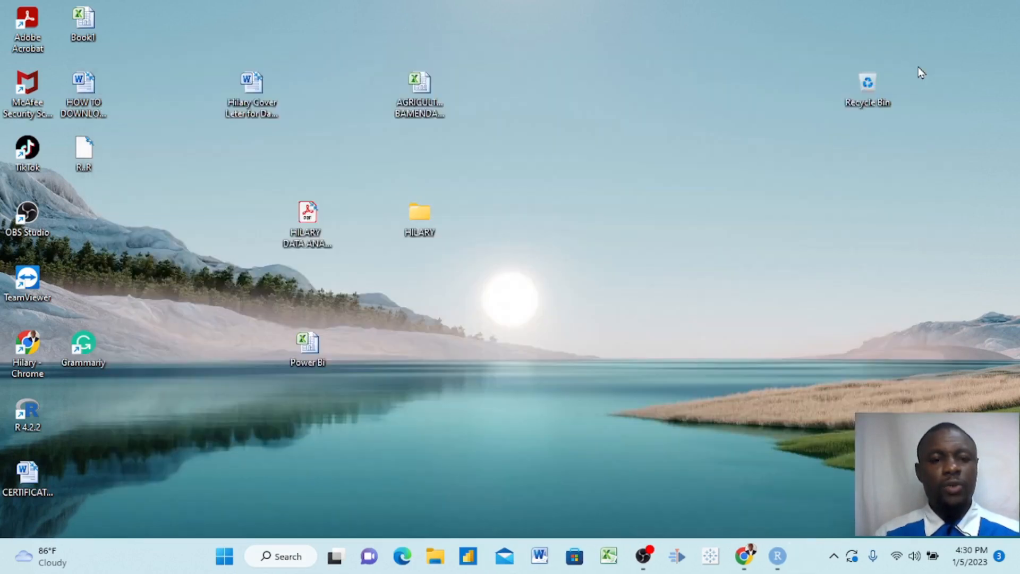